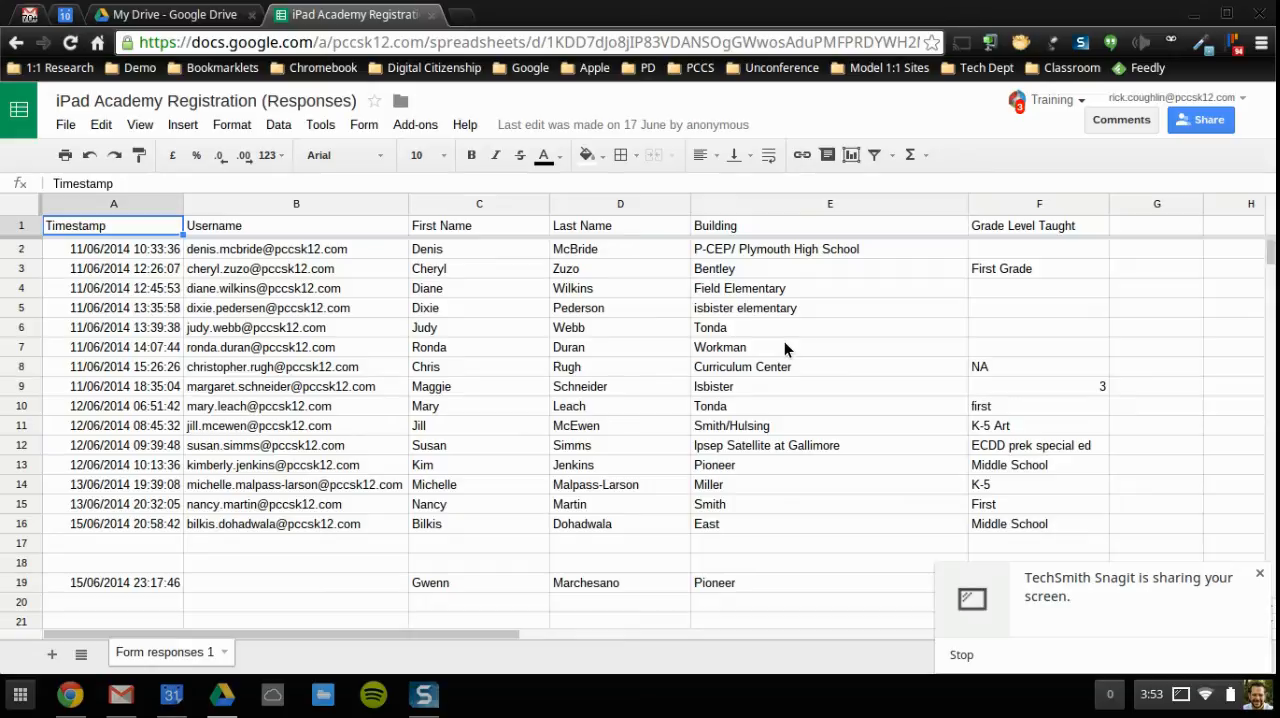
mouse_move(964, 176)
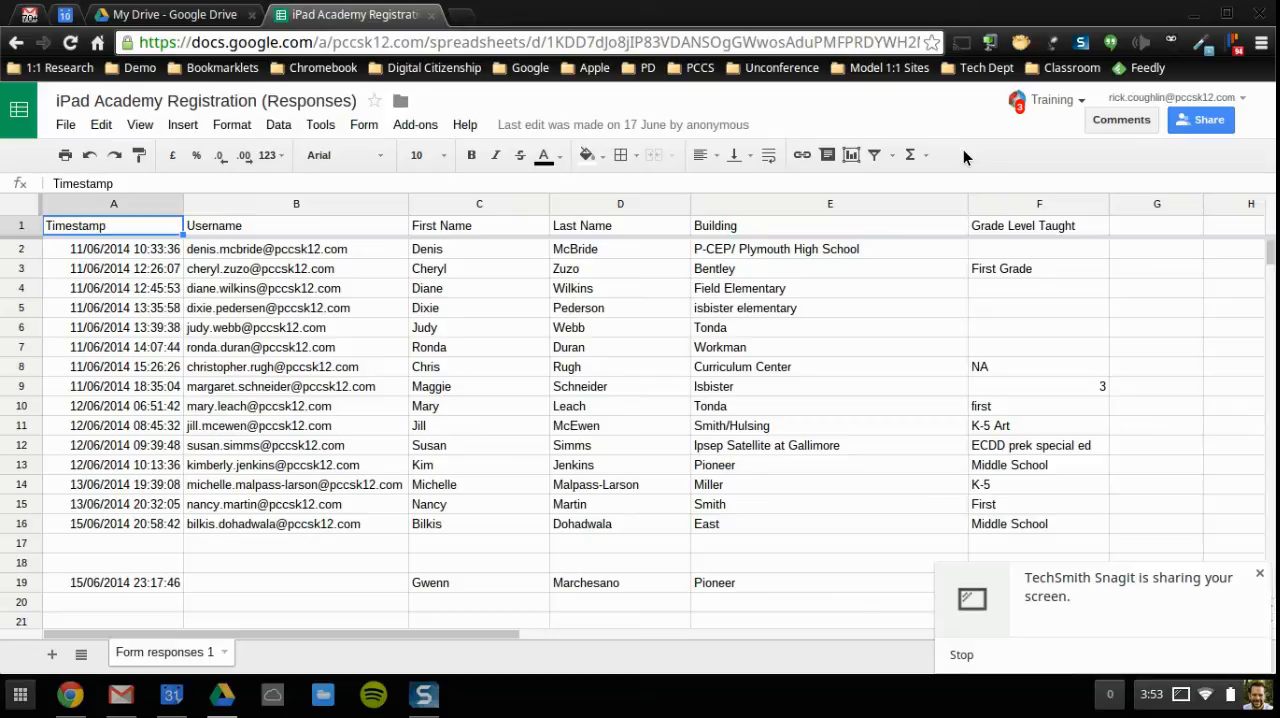
mouse_move(884, 116)
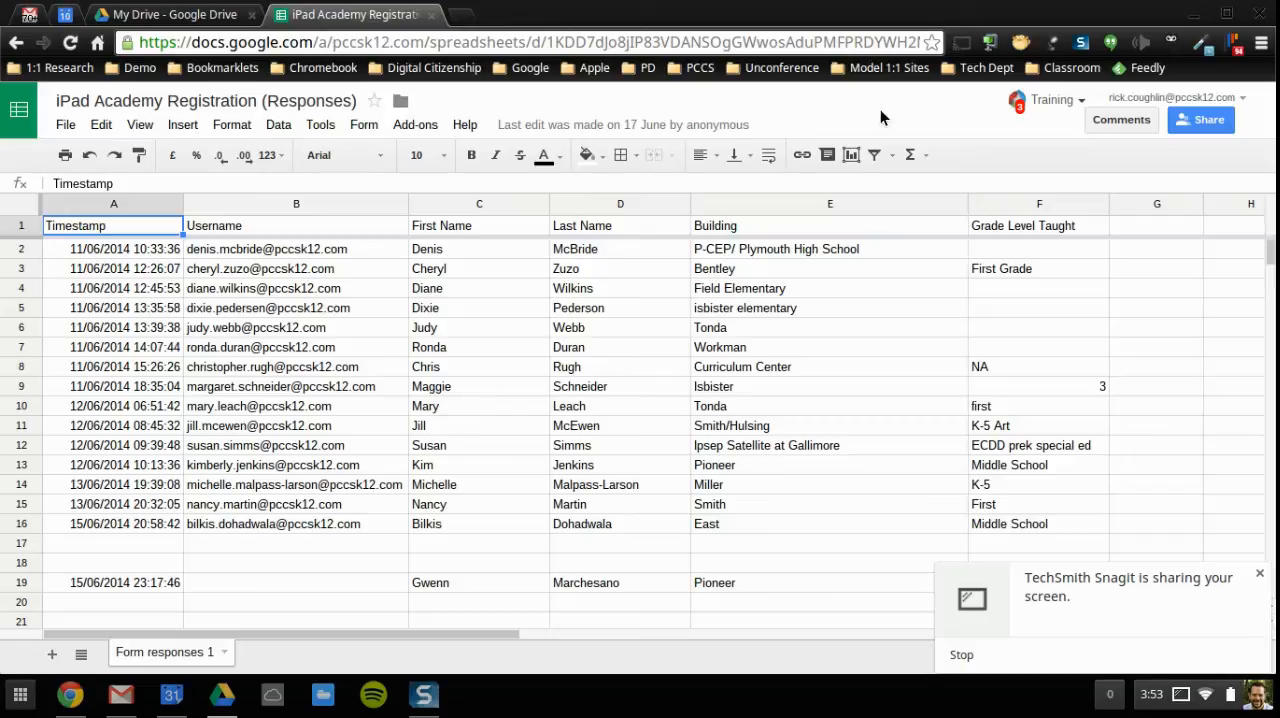
mouse_move(688, 172)
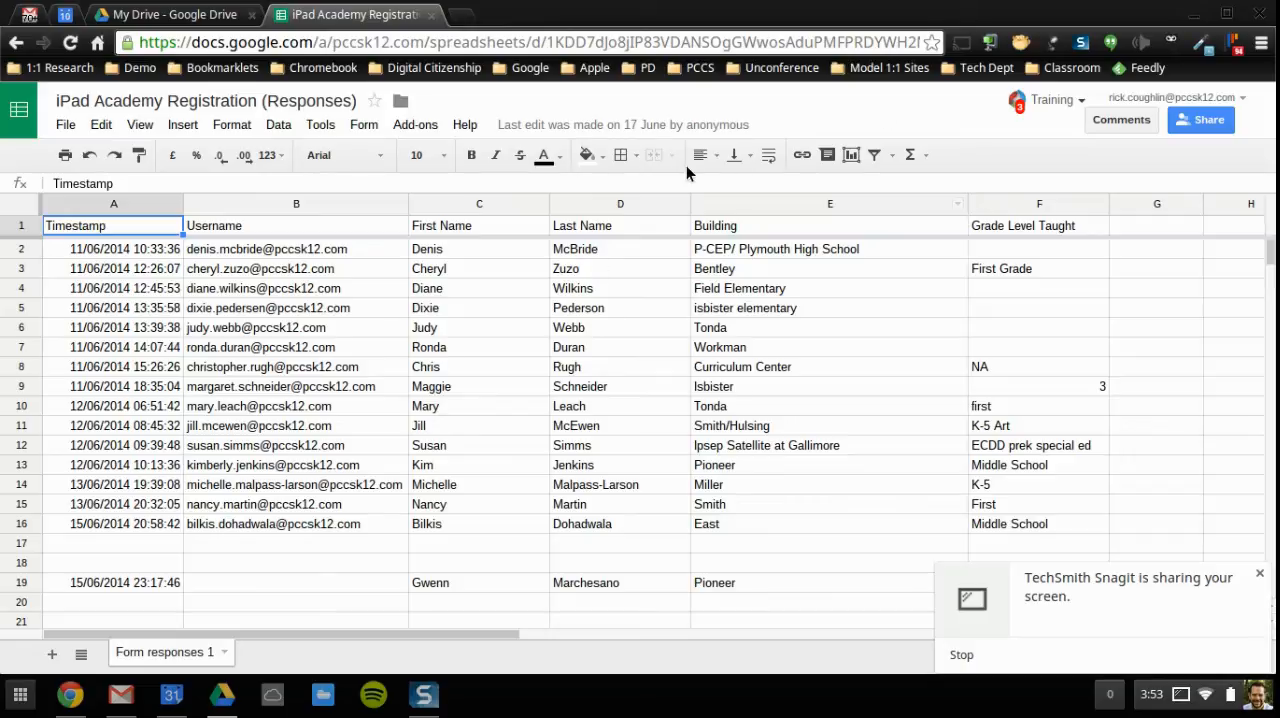
mouse_move(544, 344)
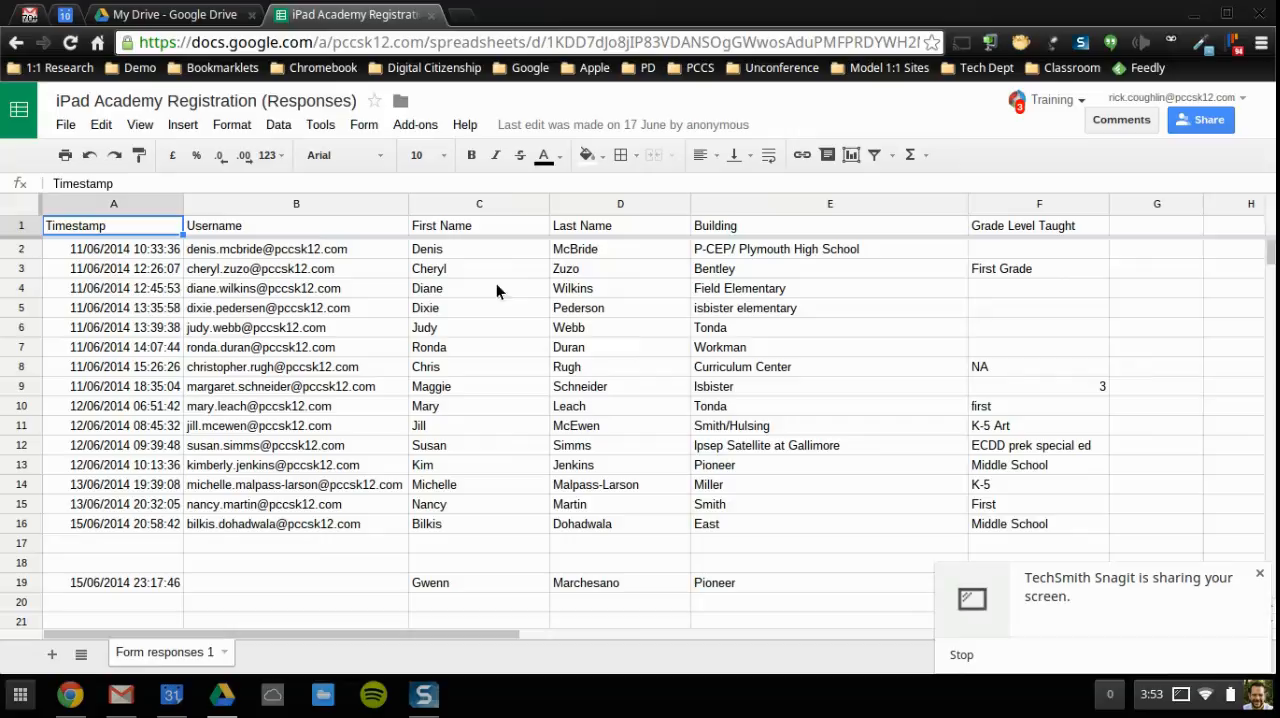
mouse_move(918, 128)
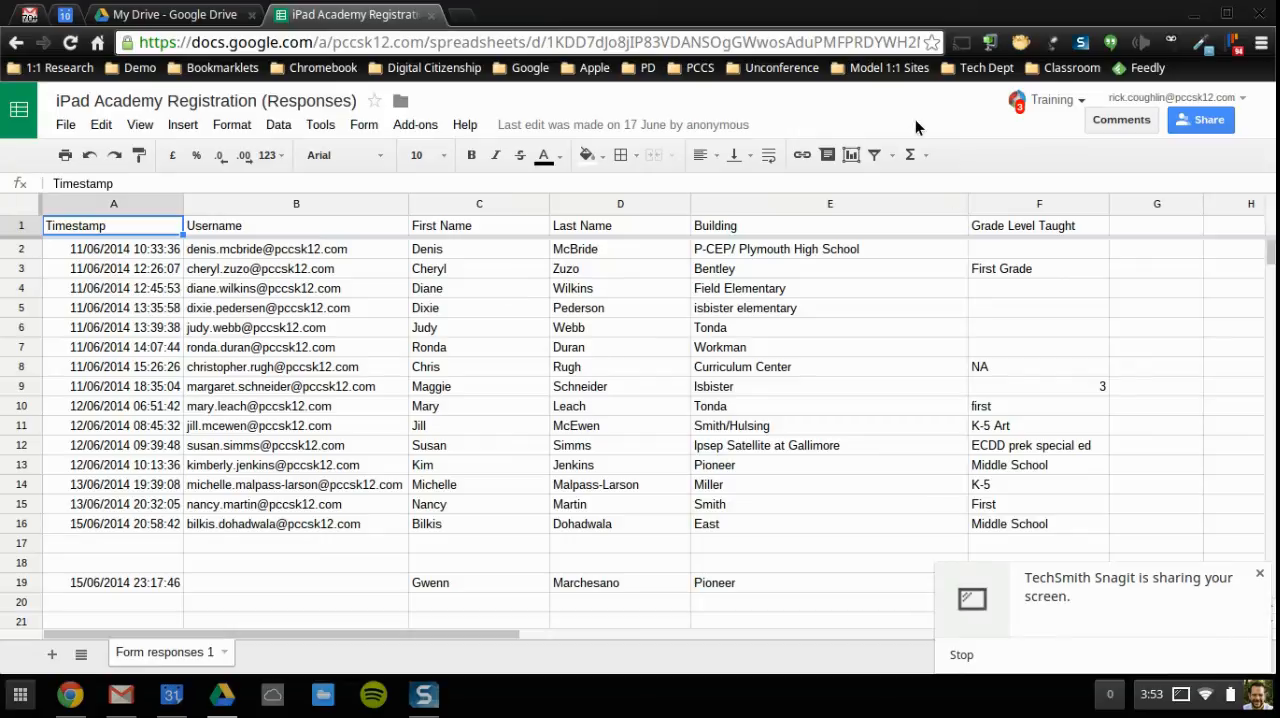
mouse_move(64, 124)
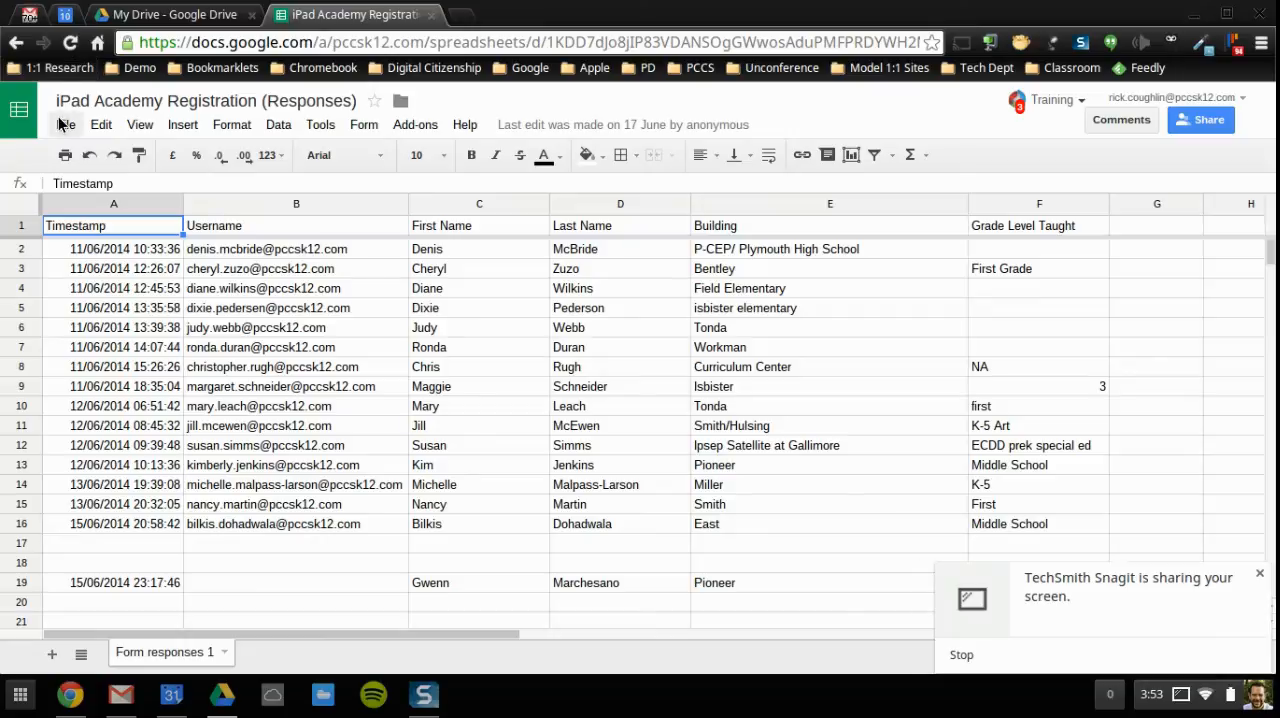
- Bring up Print settings for the registration responses sheet via File > Print
left_click(100, 124)
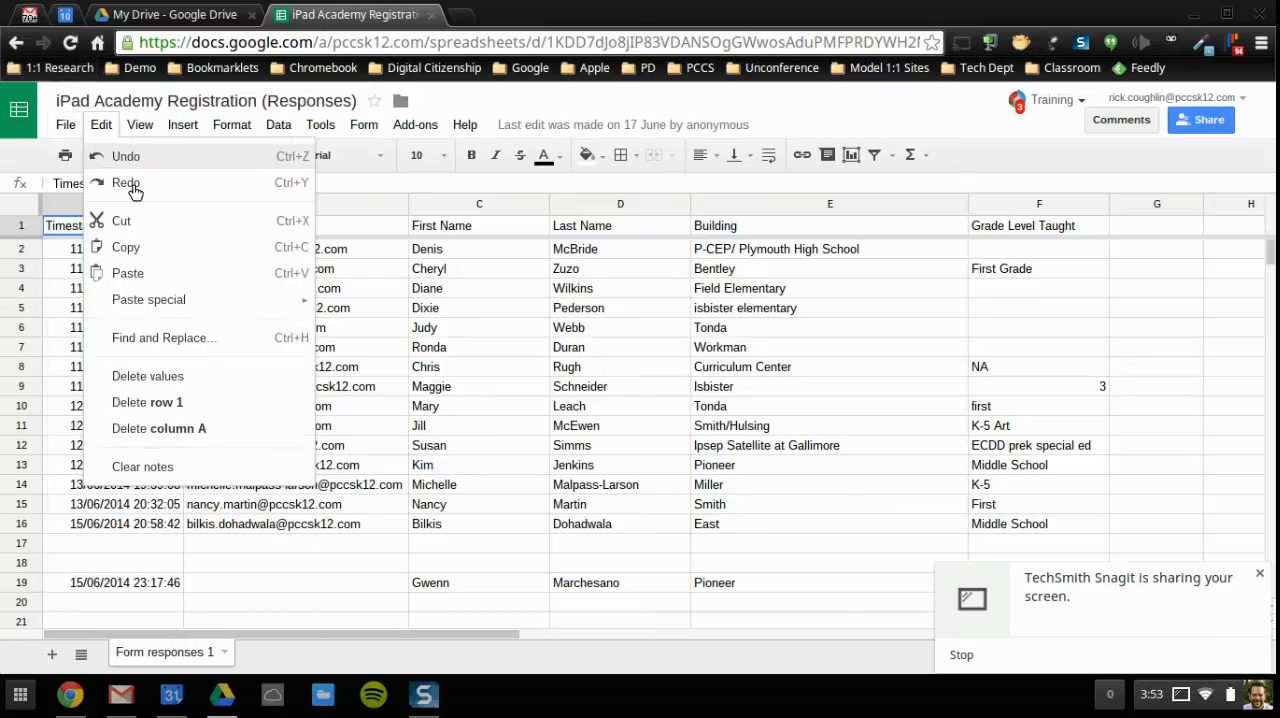
left_click(64, 124)
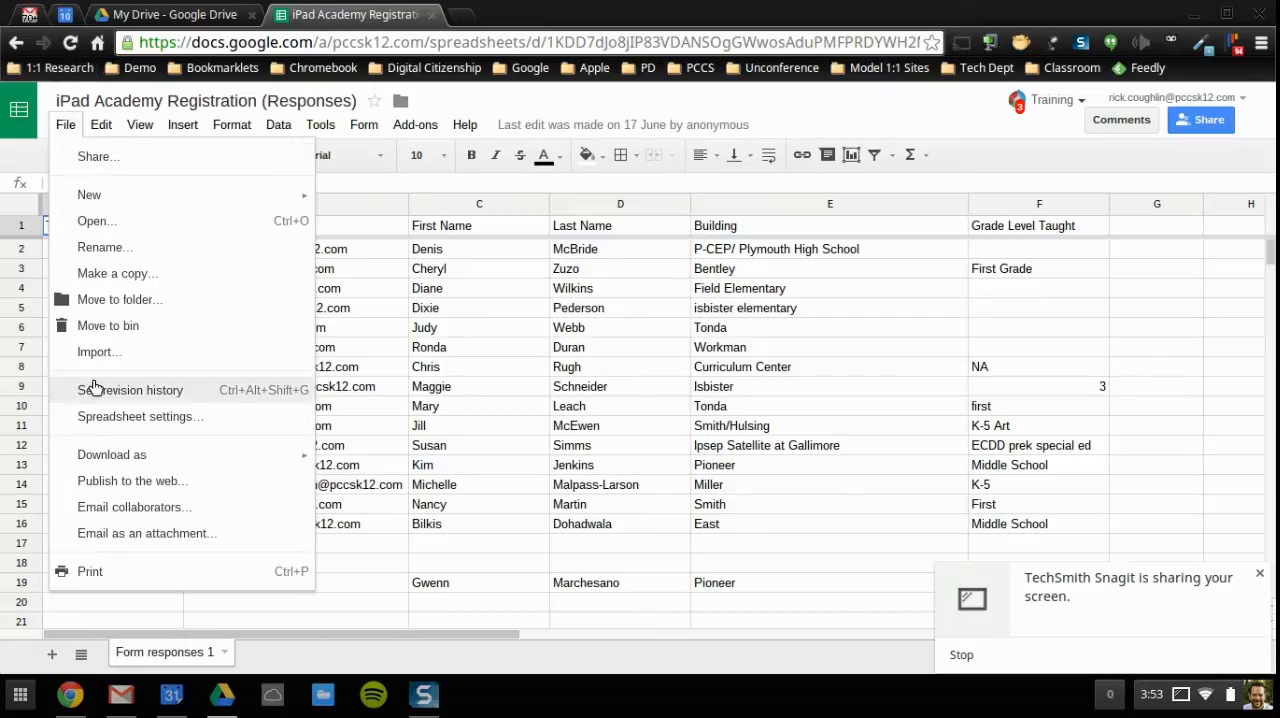
left_click(90, 572)
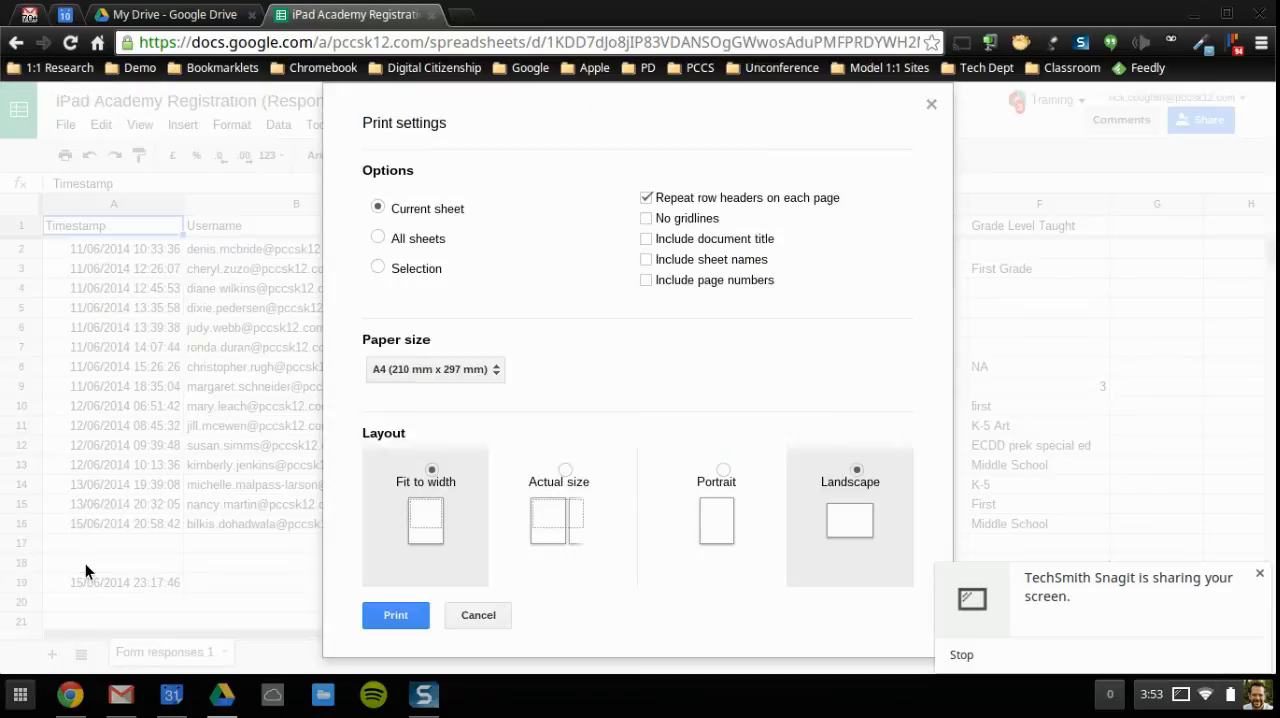
mouse_move(656, 276)
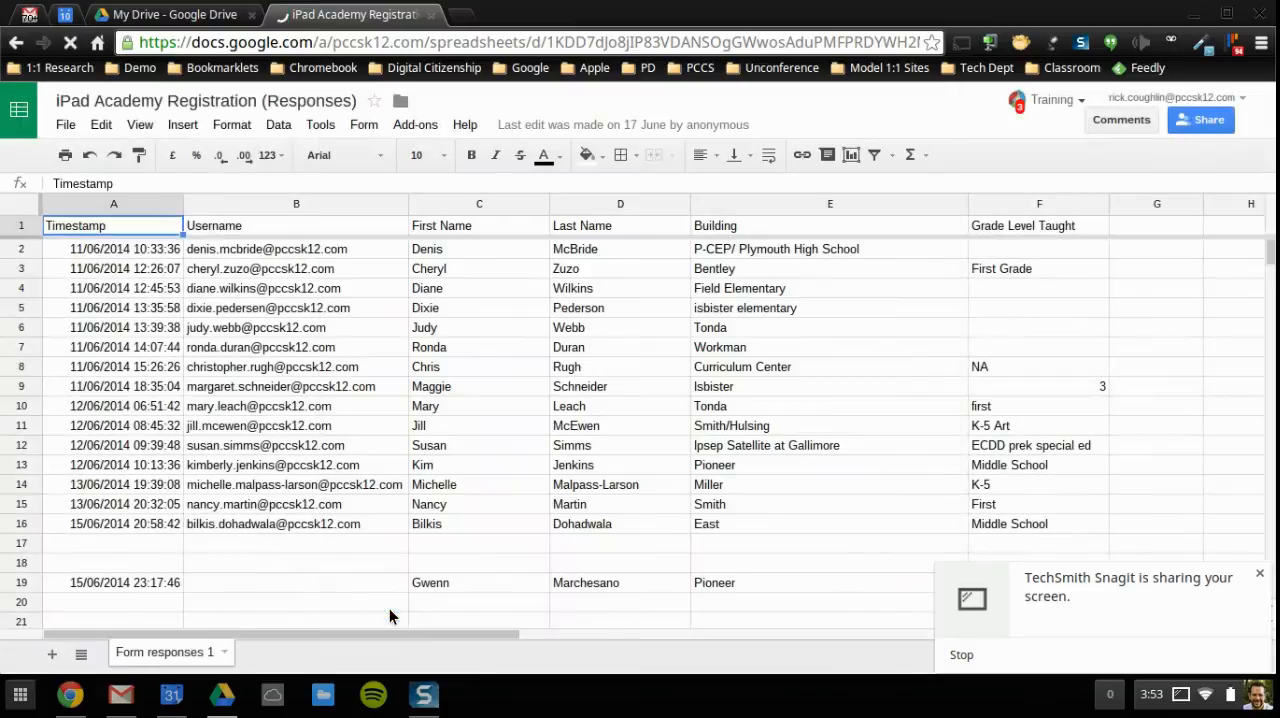
- Load the Cloud Print preview: one sheet, destination Canton Copy, fit to page
left_click(64, 154)
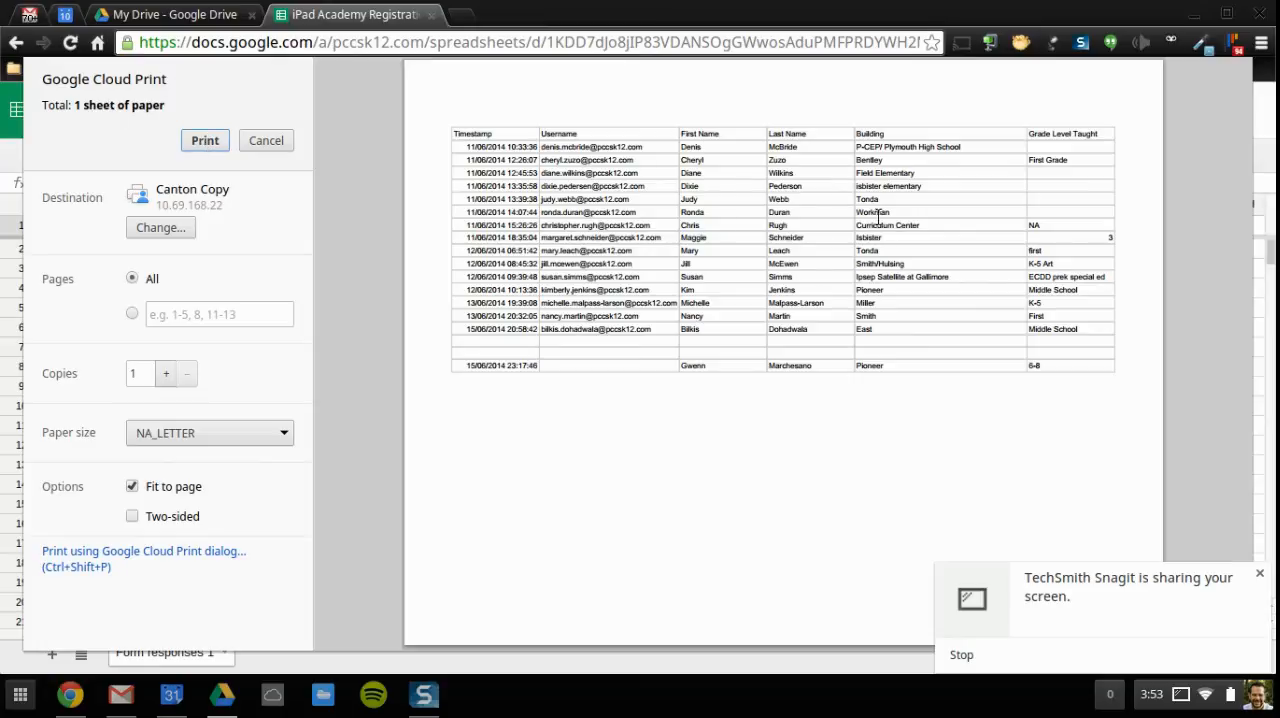
mouse_move(736, 360)
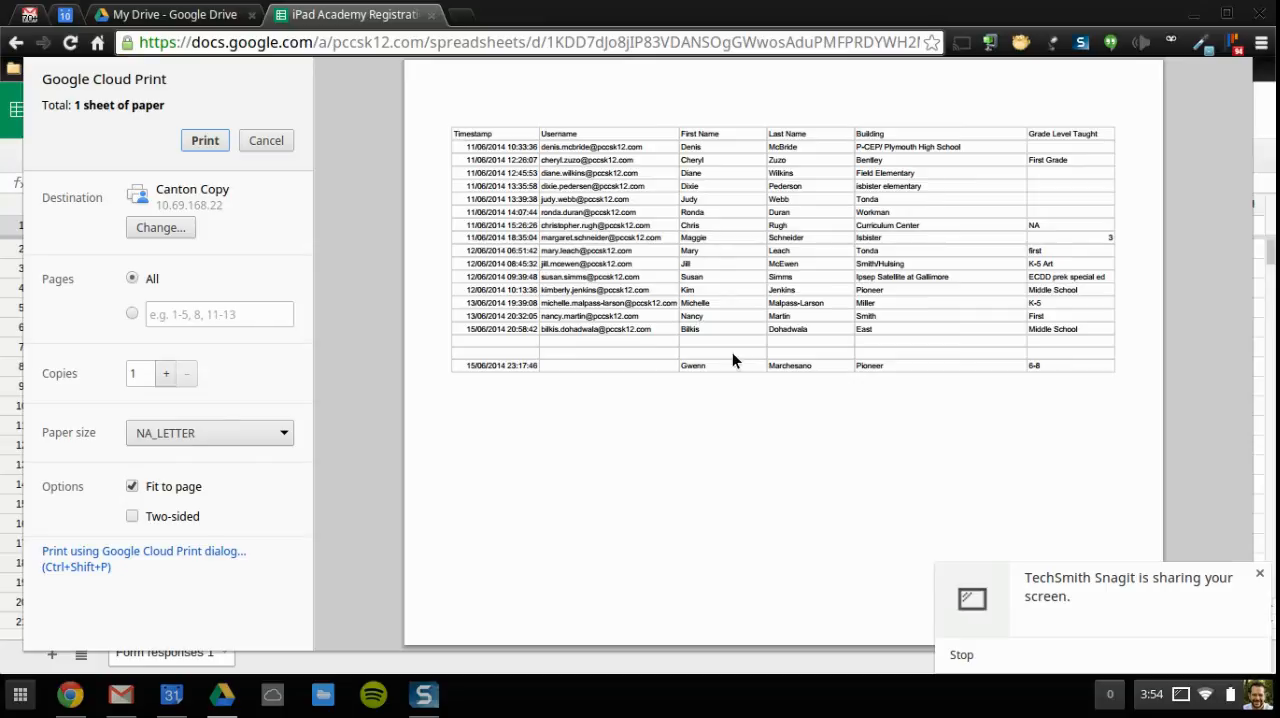
mouse_move(768, 388)
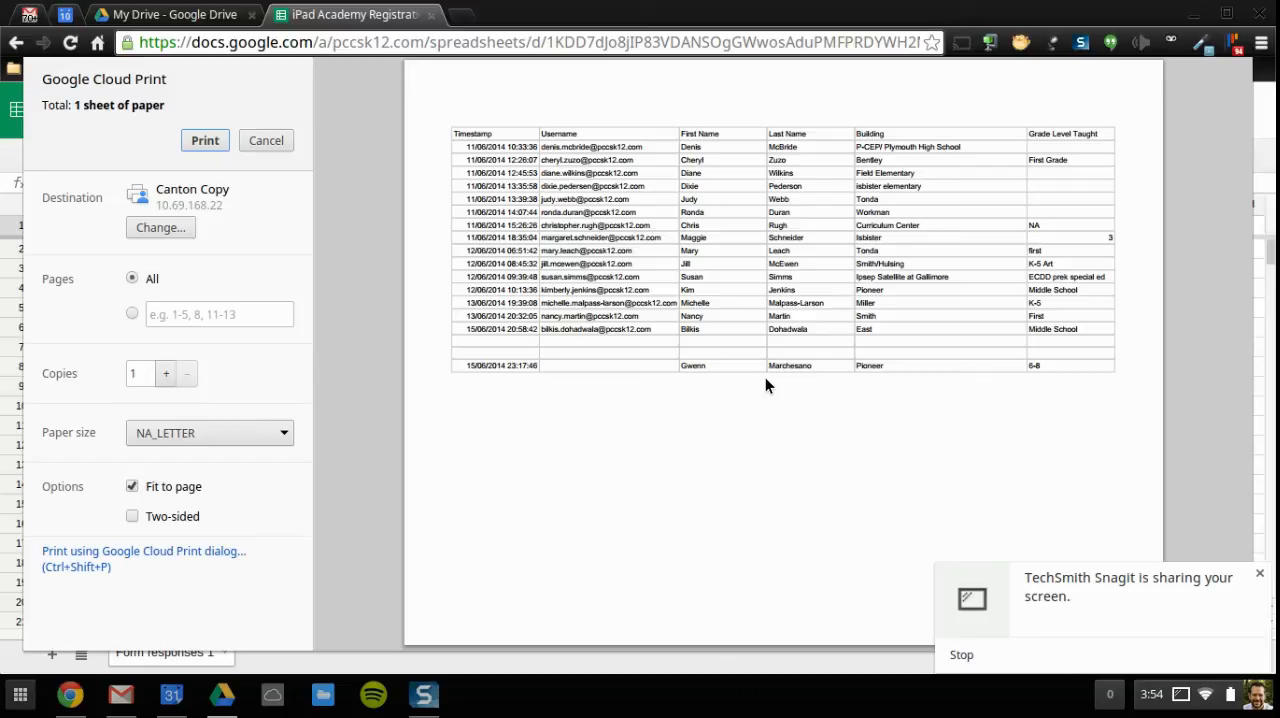
mouse_move(816, 224)
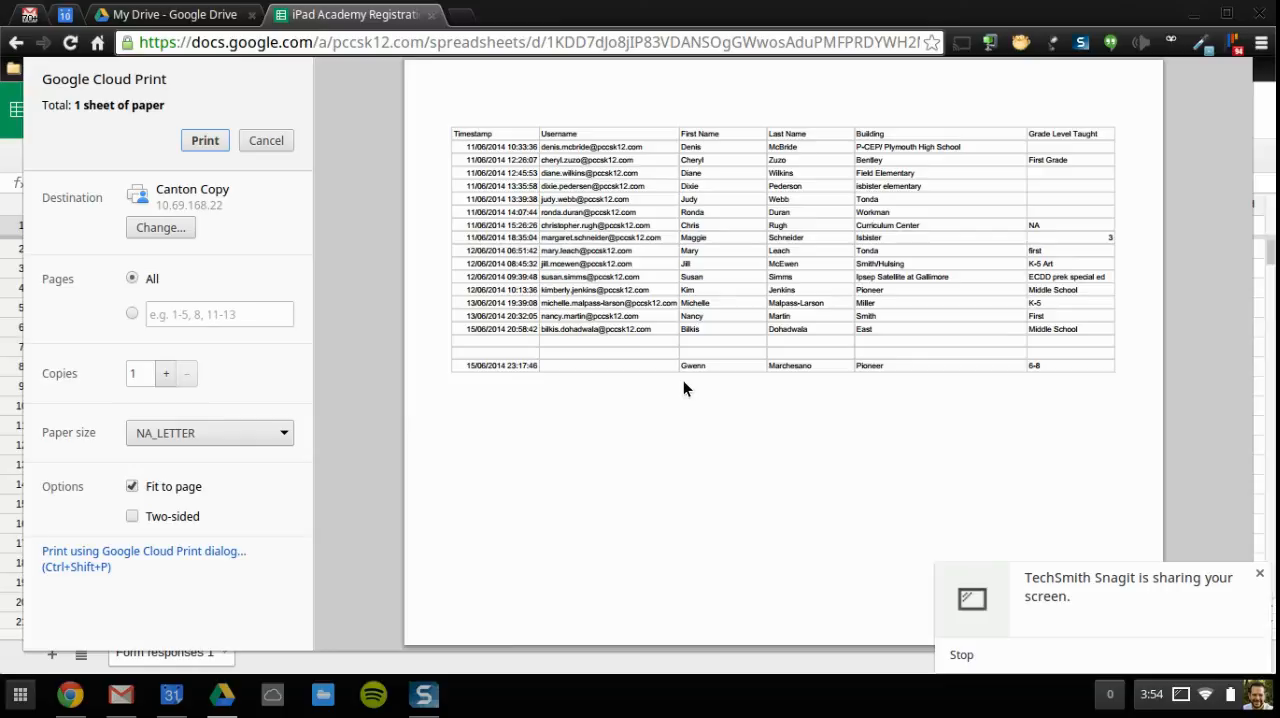
mouse_move(716, 324)
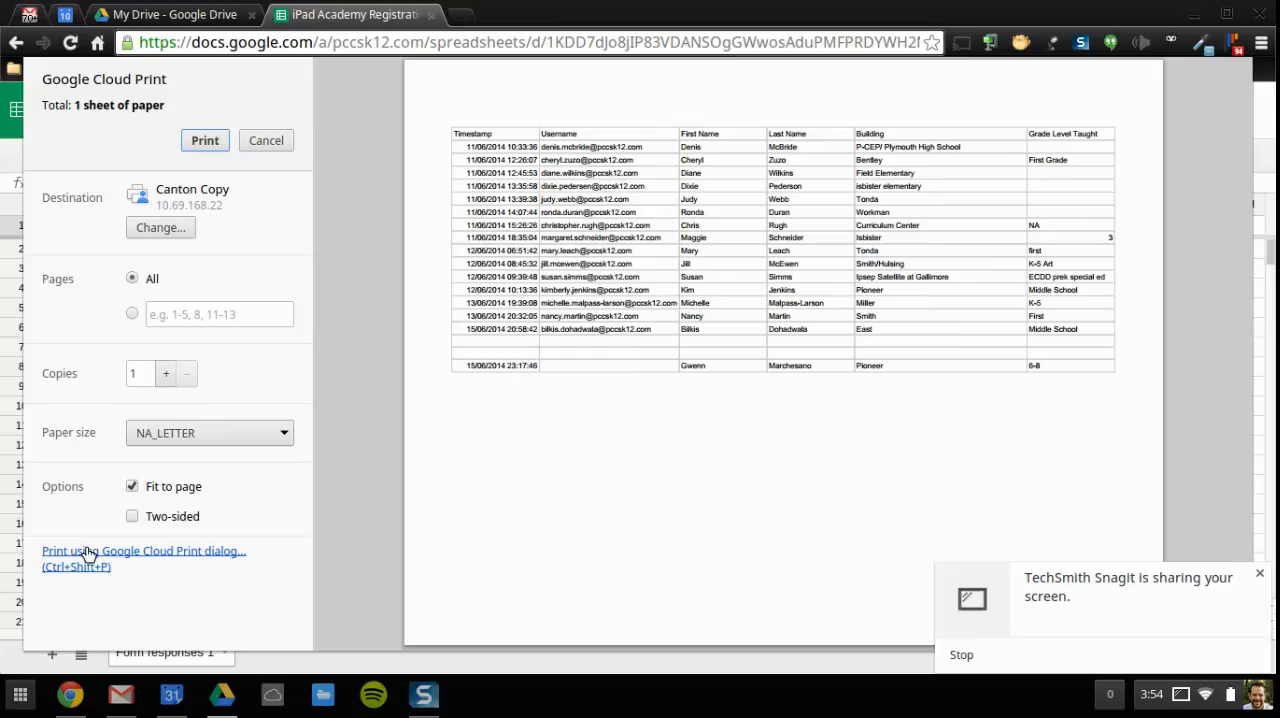
mouse_move(84, 558)
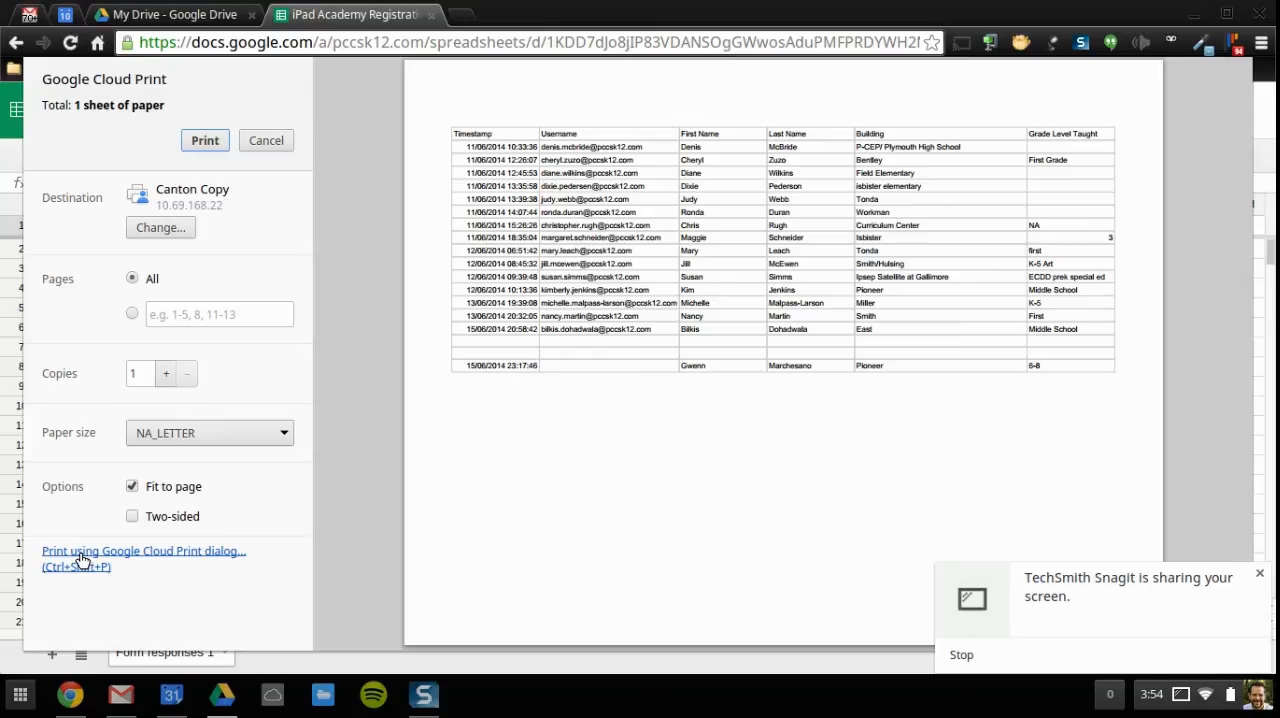
- In the full Cloud Print dialog, choose Canton Copy with Landscape orientation
left_click(266, 140)
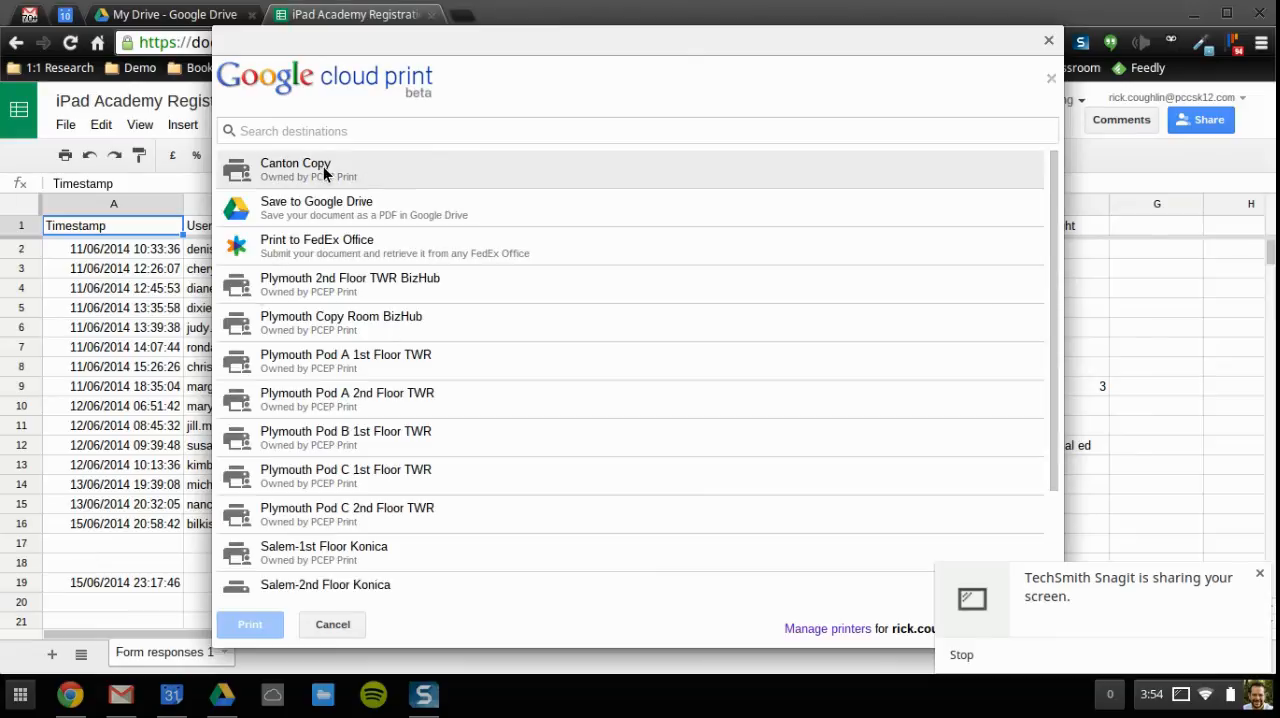
left_click(296, 168)
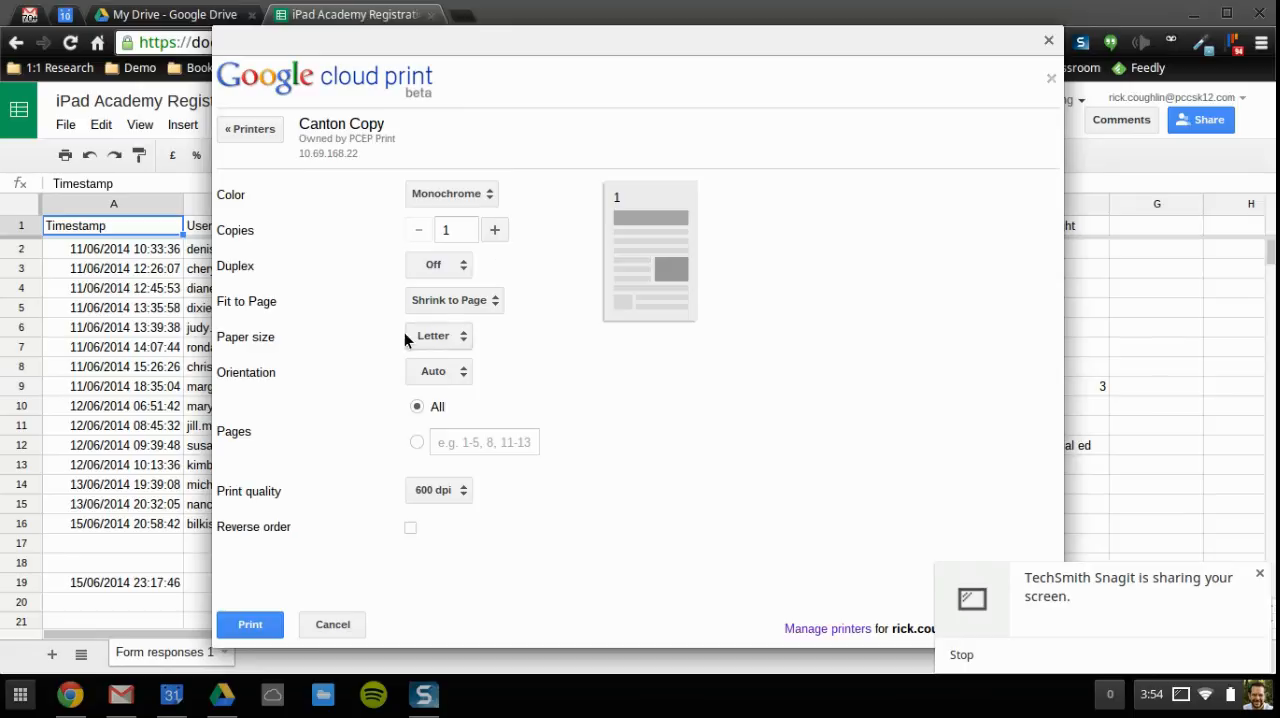
mouse_move(432, 372)
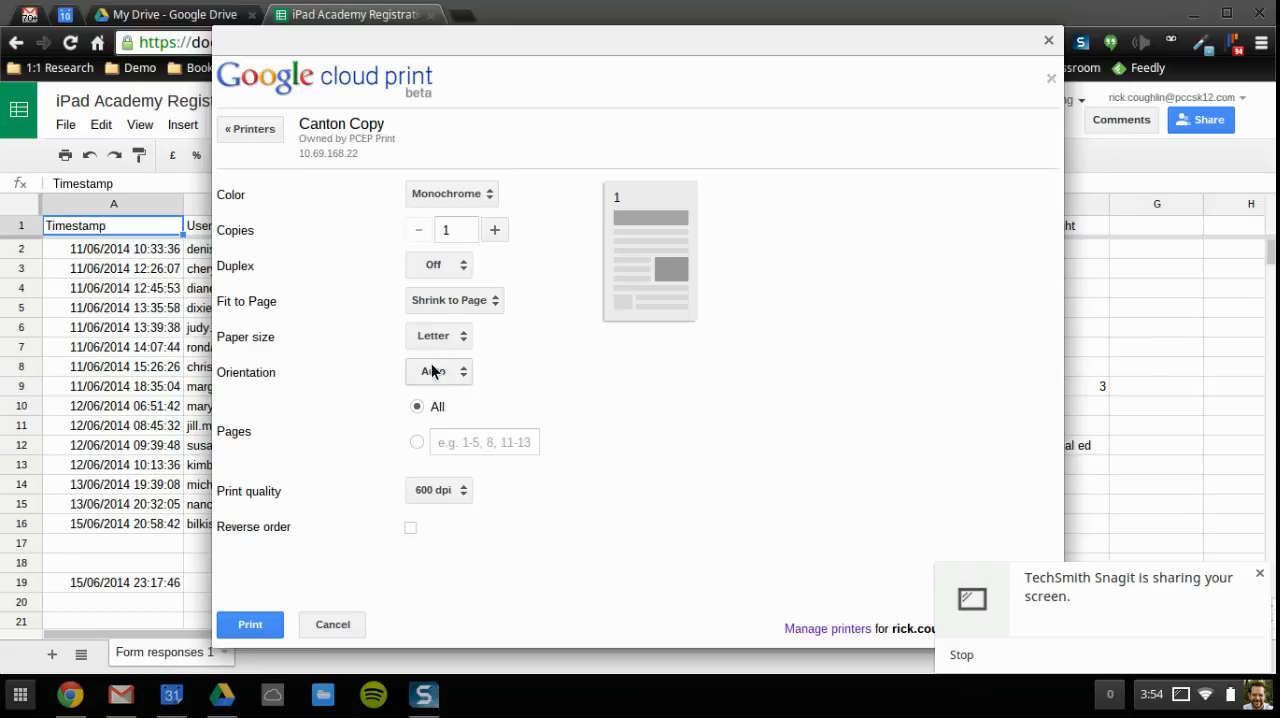
left_click(438, 372)
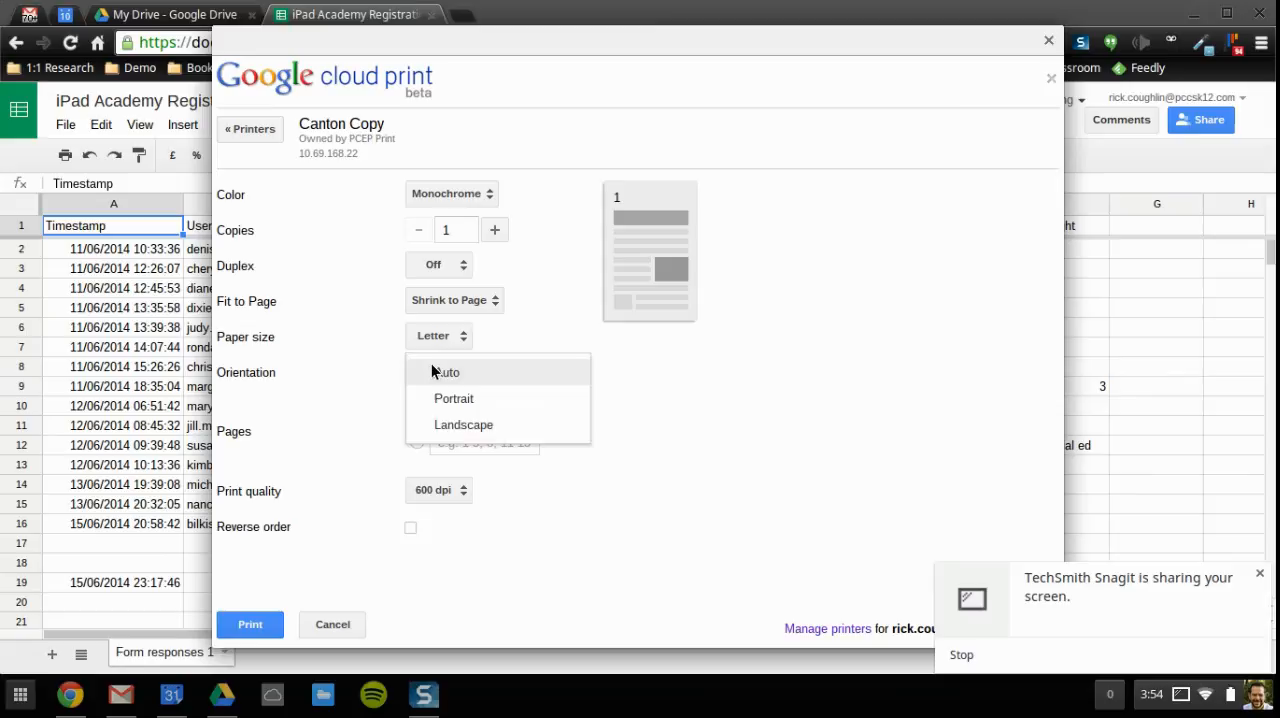
mouse_move(464, 424)
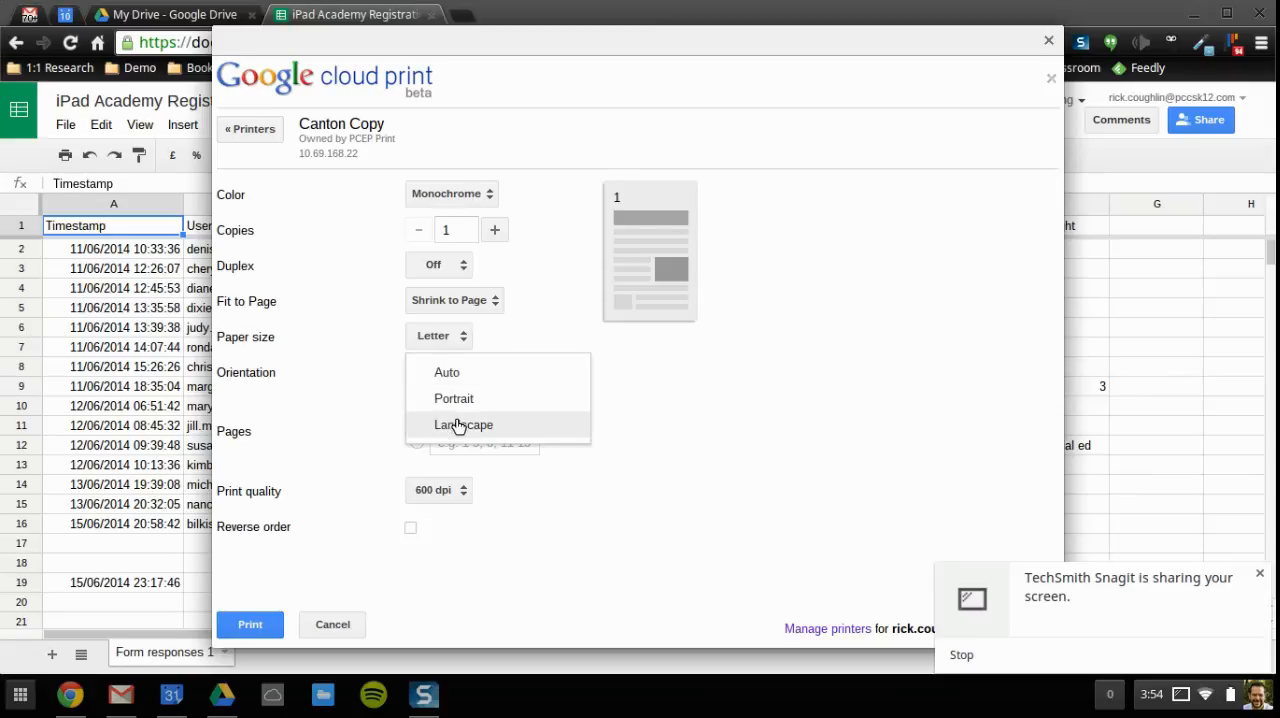
left_click(464, 424)
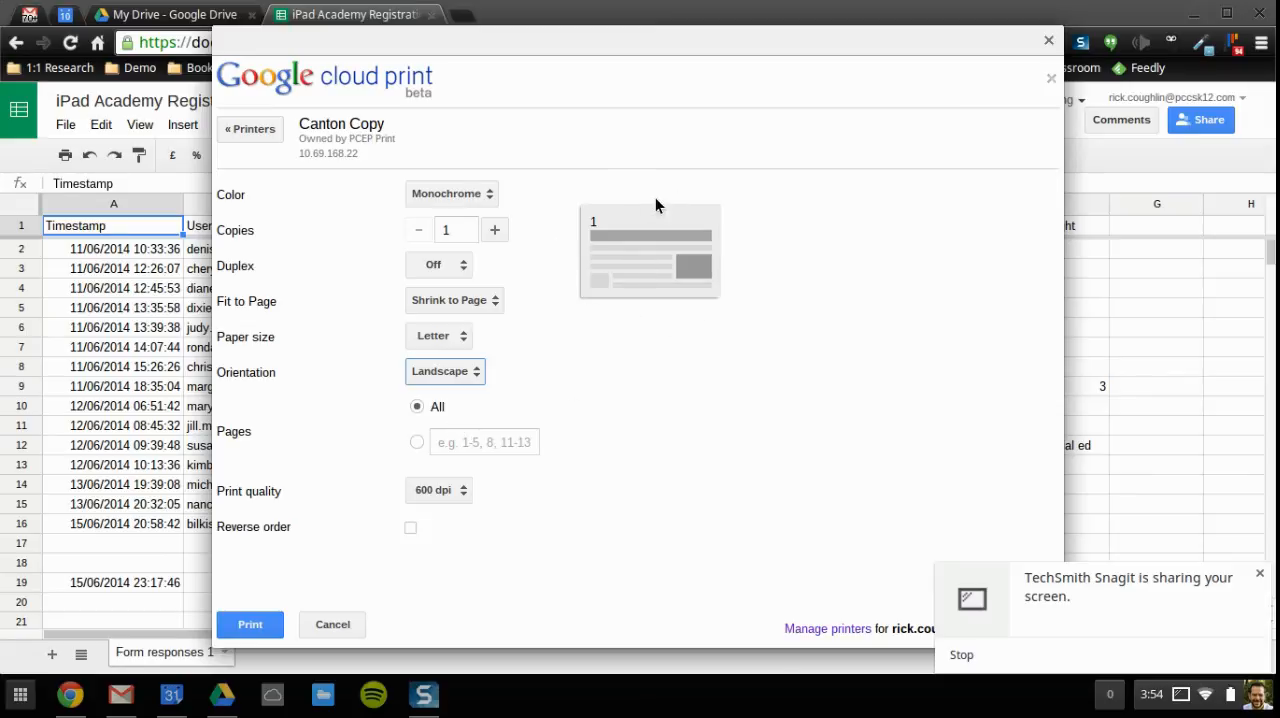
mouse_move(248, 584)
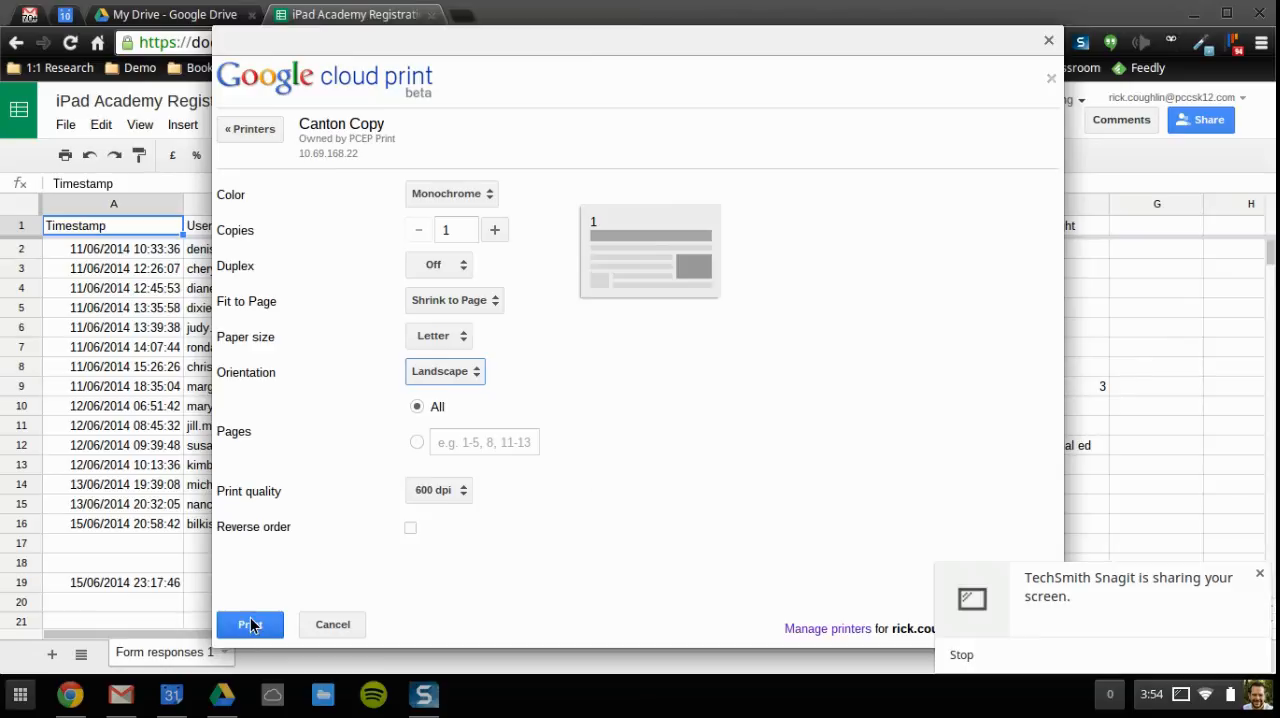
- Send the landscape print job to Canton Copy and return to the spreadsheet
left_click(250, 624)
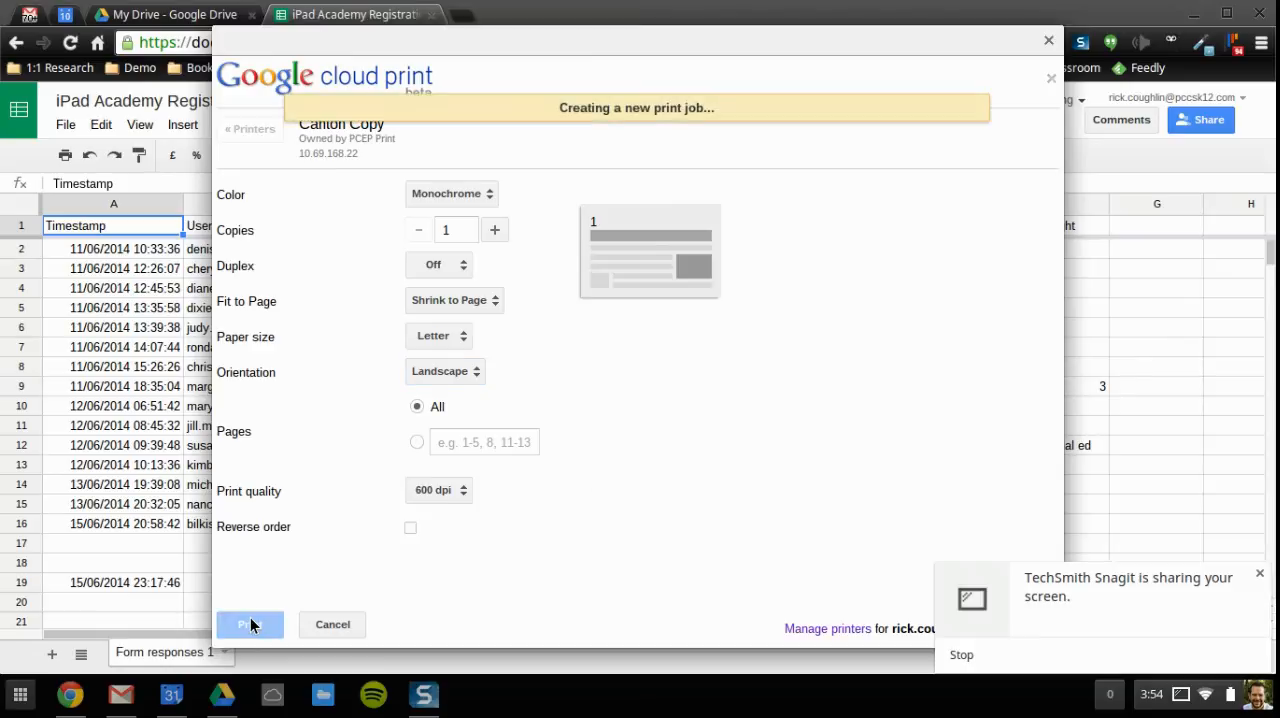
left_click(250, 624)
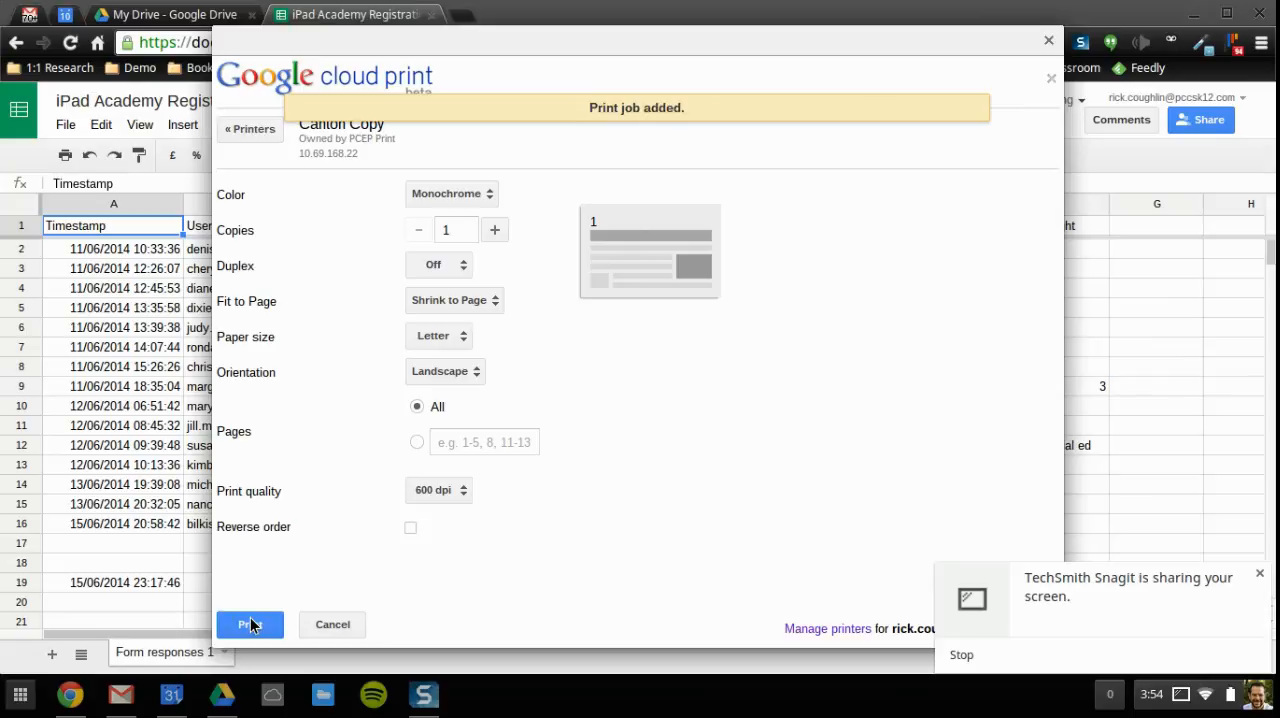
left_click(248, 624)
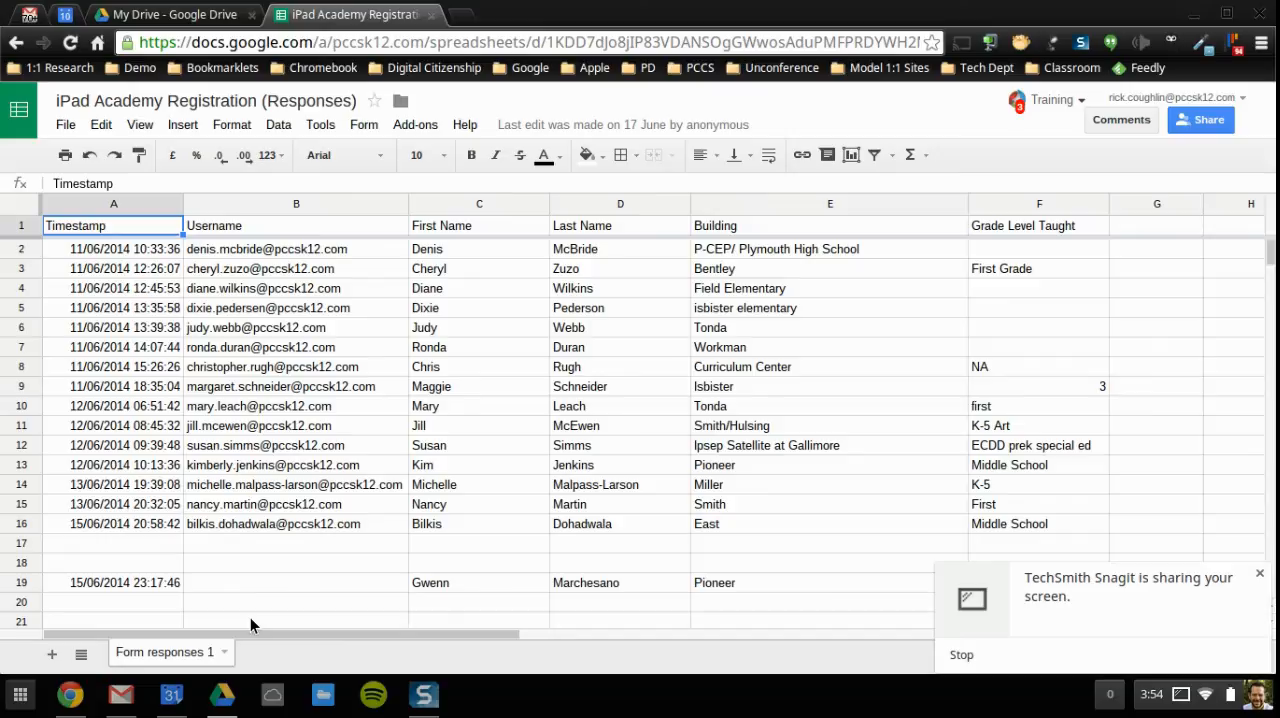
mouse_move(476, 364)
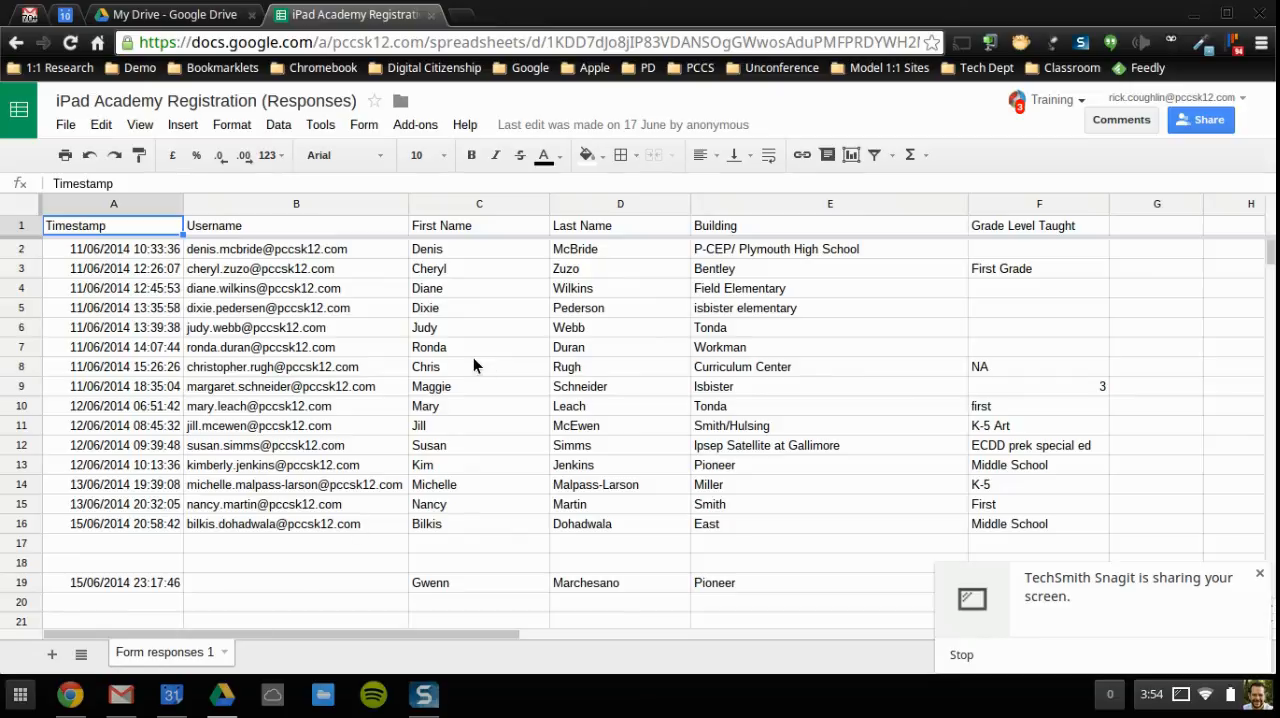
mouse_move(432, 18)
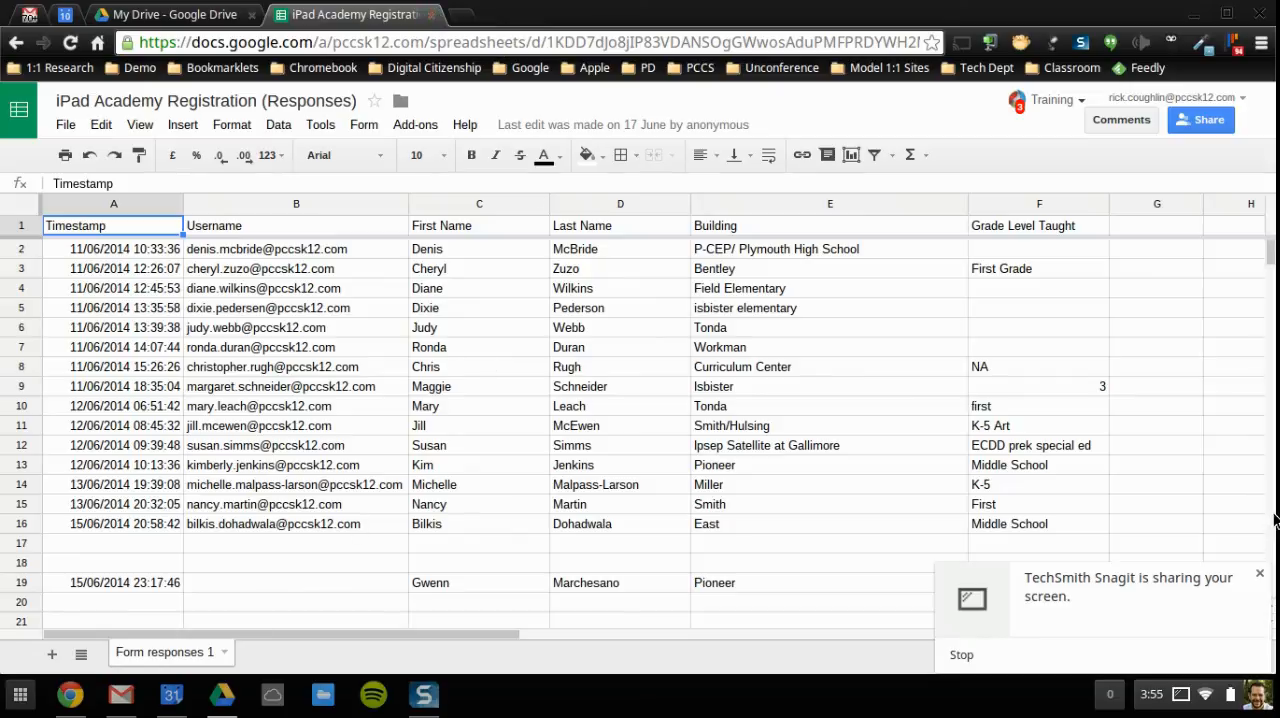
mouse_move(964, 654)
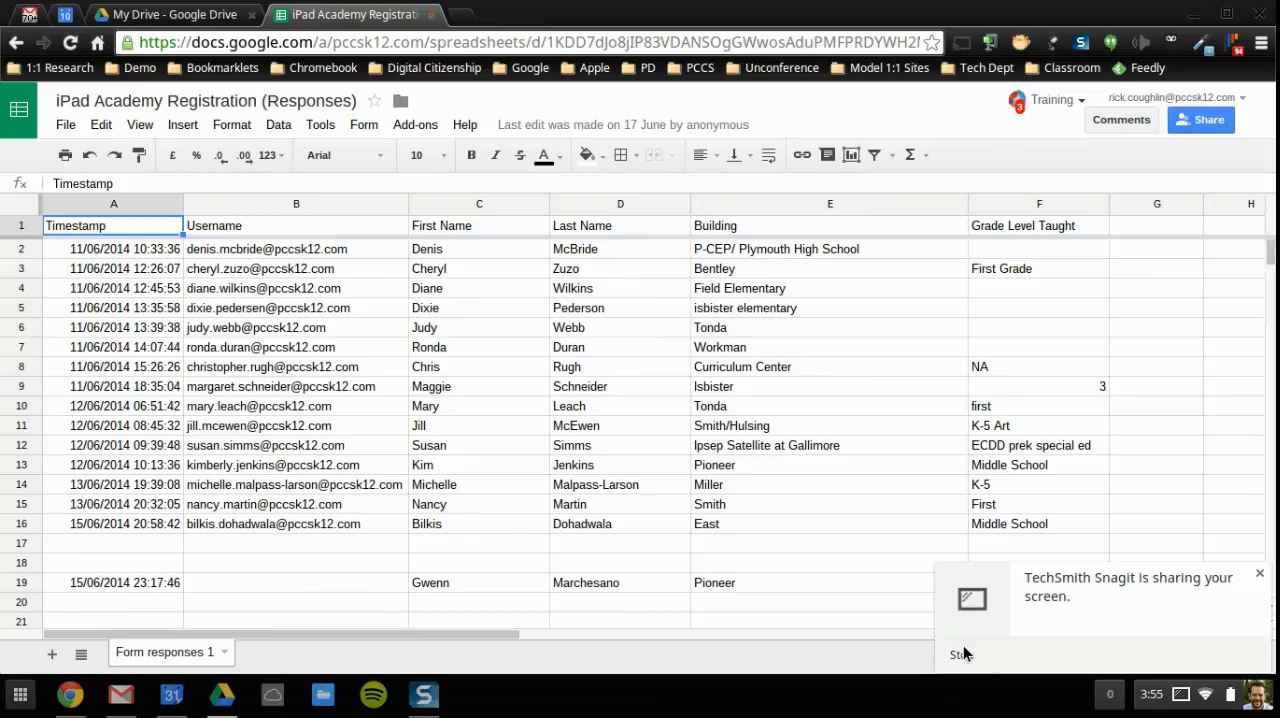